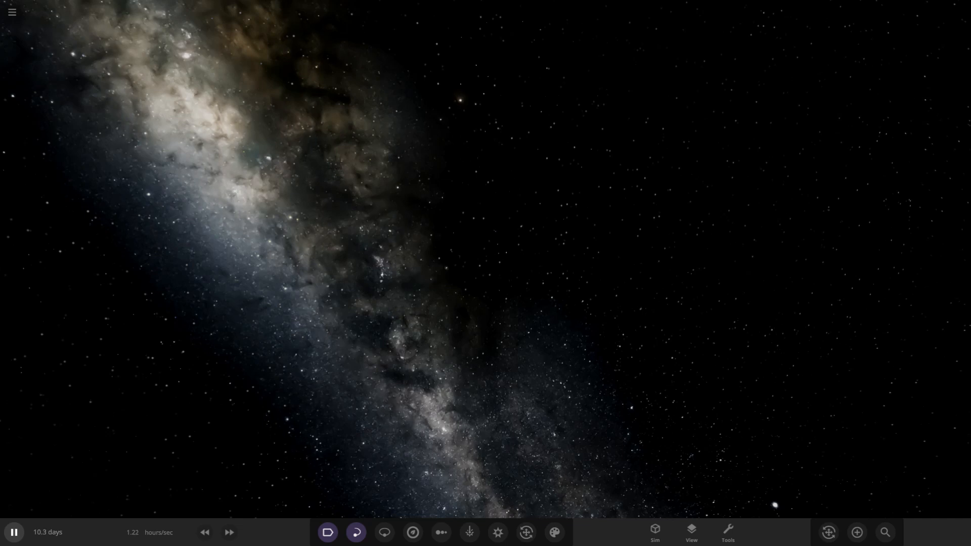
# Step: Load the Methane, Helium and Nitrogen Gas Giants simulation from the Workshop menu
pyautogui.click(12, 13)
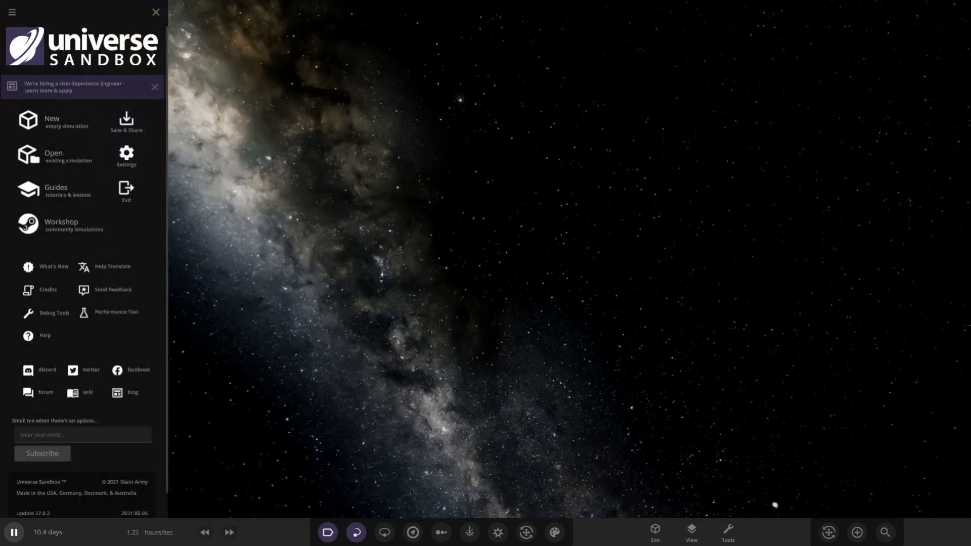
pyautogui.click(61, 224)
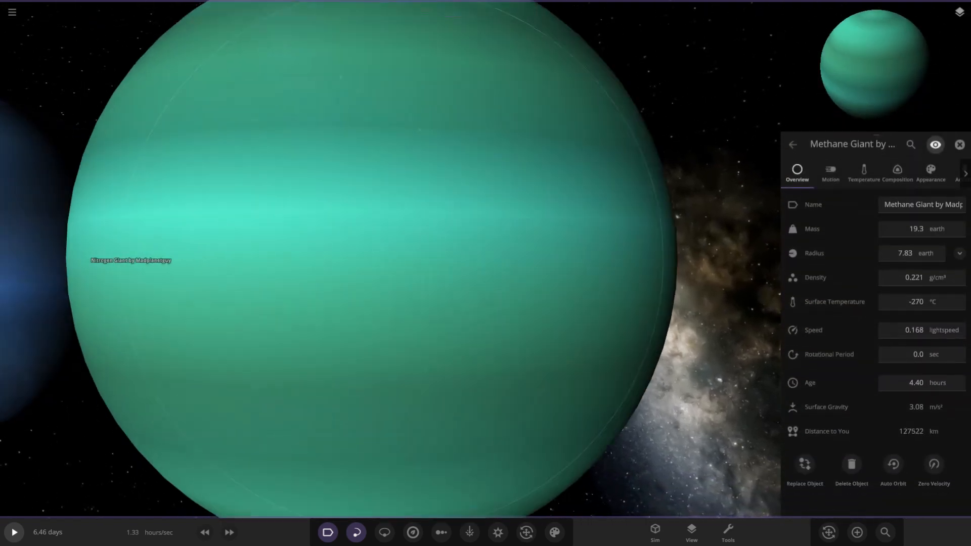
# Step: Close the Methane Giant's properties panel before browsing subscribed simulations
pyautogui.click(897, 172)
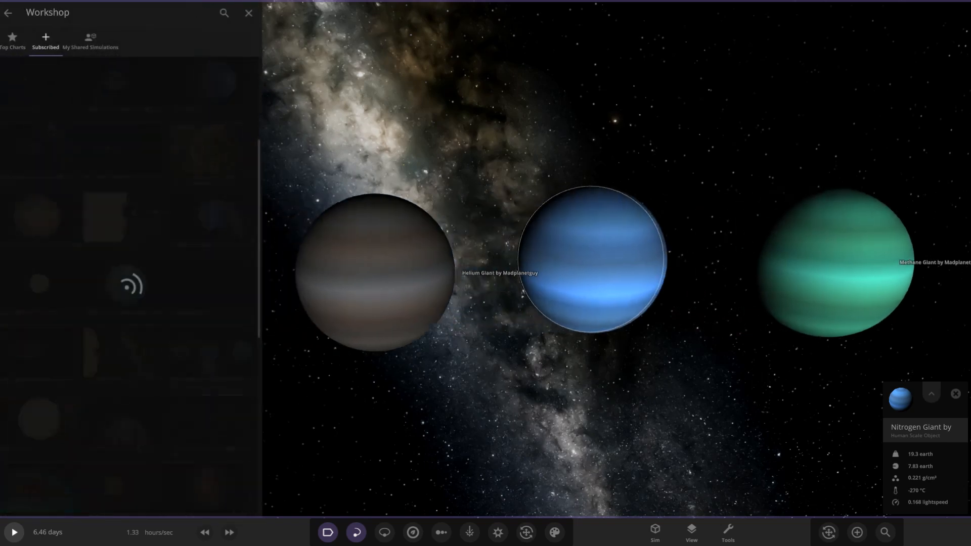
# Step: Load the subscribed Sulfur Dioxide and Carbon Dioxide Gas Giants simulation and select the CO2 giant
pyautogui.click(46, 44)
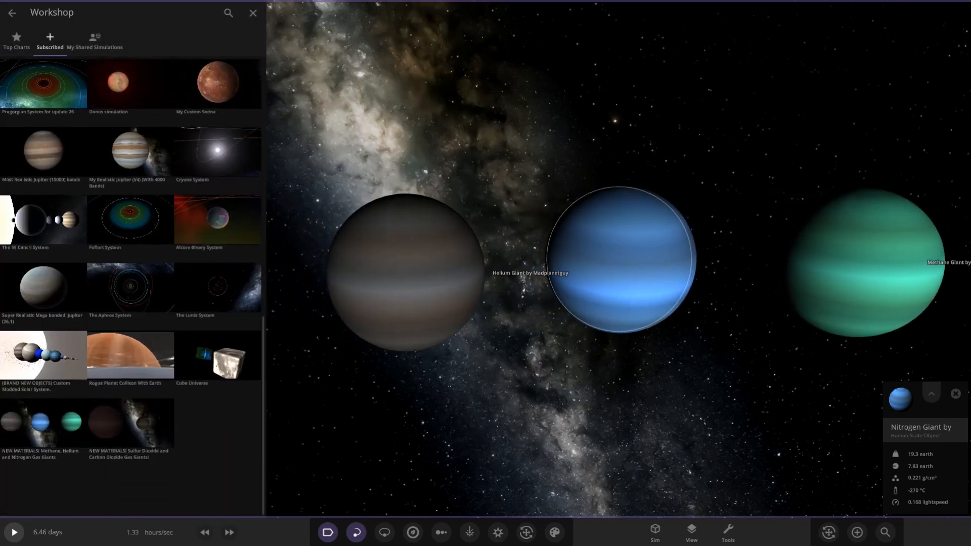
pyautogui.click(253, 12)
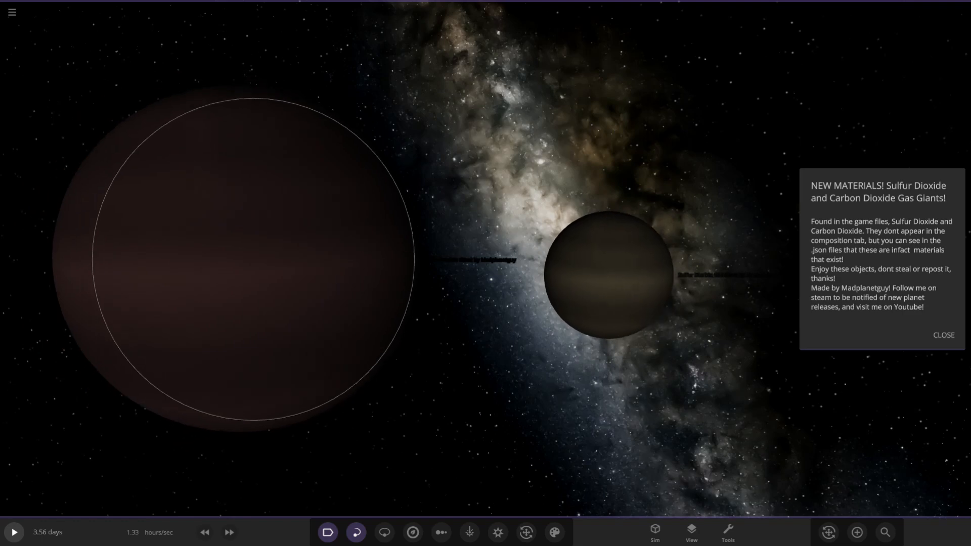
pyautogui.click(607, 269)
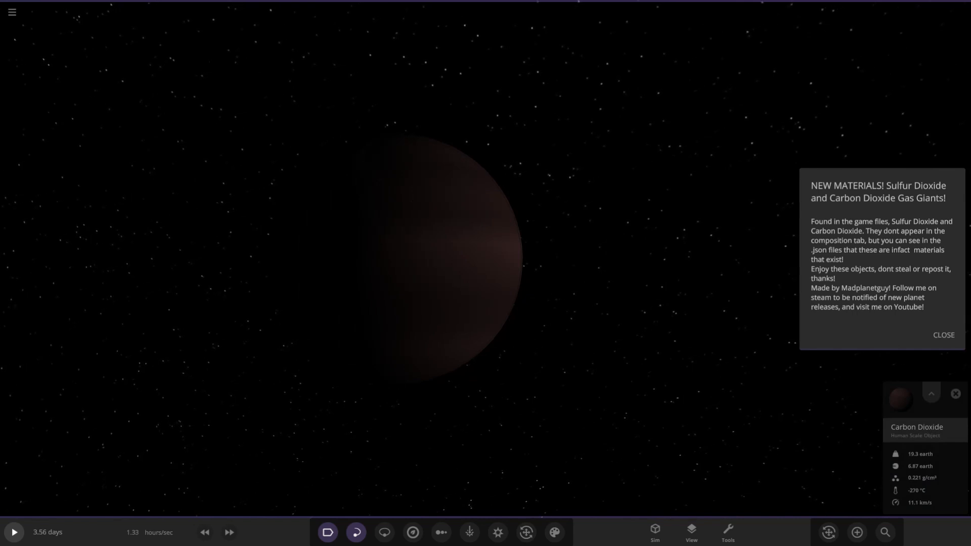
# Step: View the Carbon Dioxide Giant's composition, then bring up the creation tools menu
pyautogui.click(944, 335)
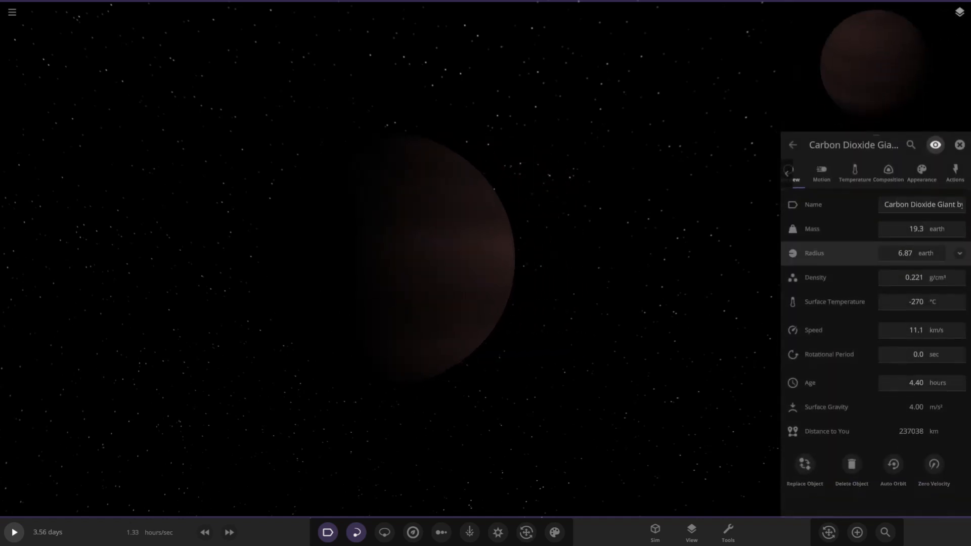
pyautogui.click(888, 173)
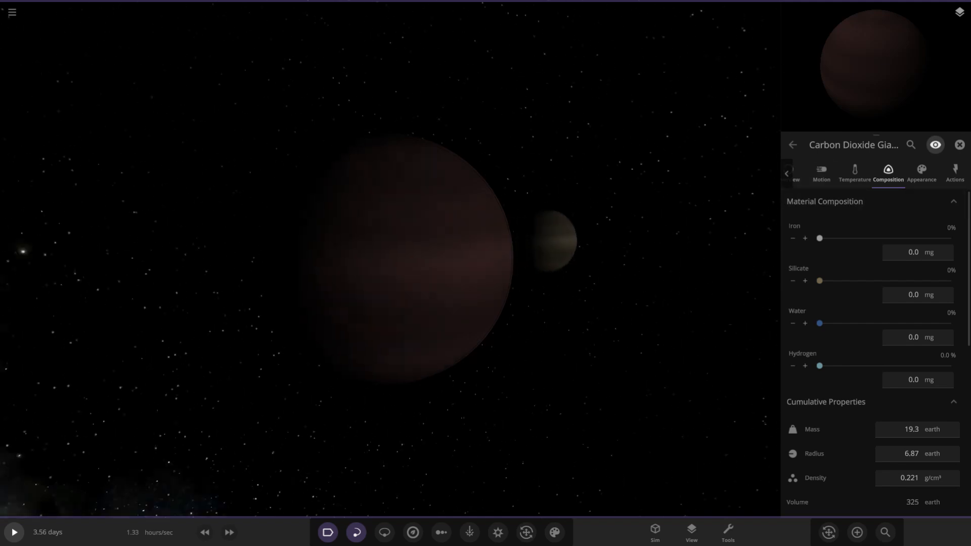
pyautogui.click(726, 531)
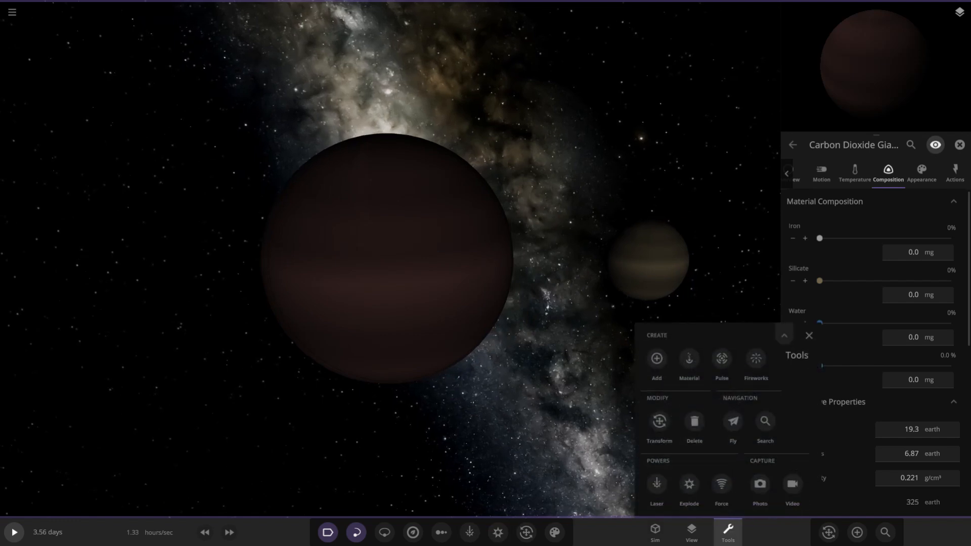
# Step: Check the Material tool's dropdown, which lists only iron, silicate, water and hydrogen
pyautogui.click(689, 361)
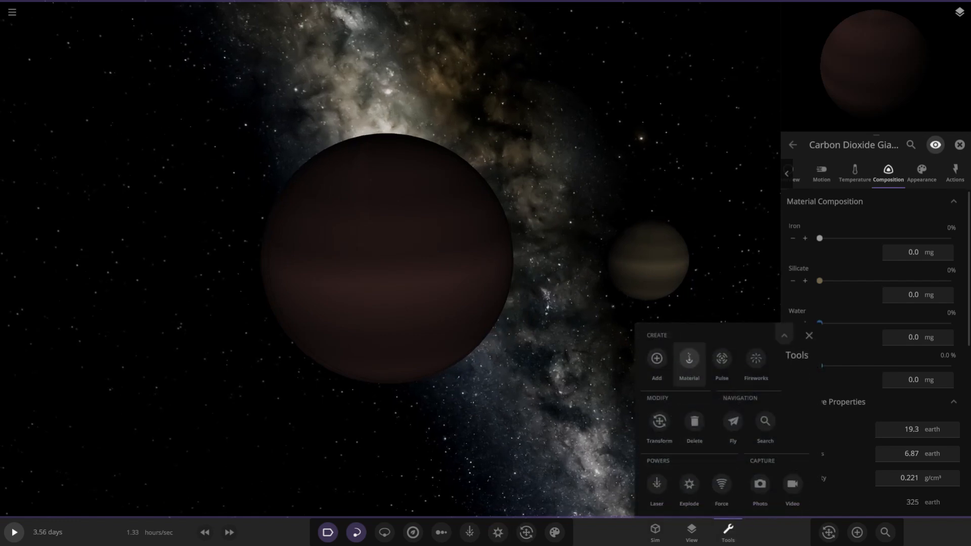
pyautogui.click(688, 358)
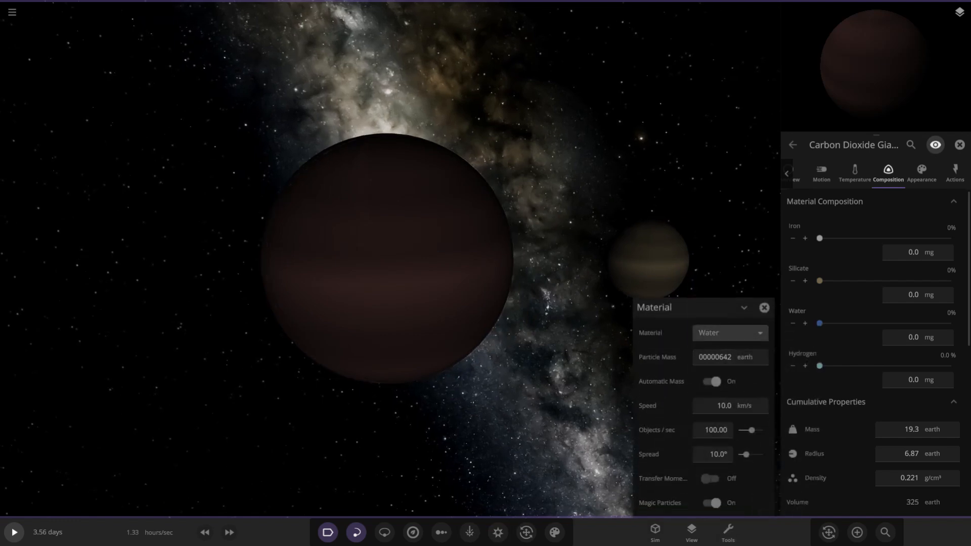
pyautogui.click(729, 333)
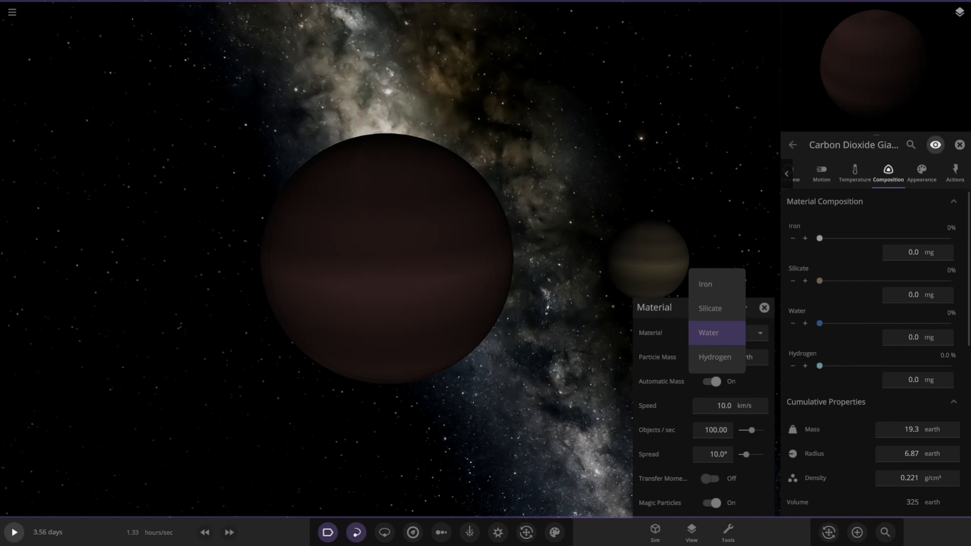
pyautogui.click(707, 332)
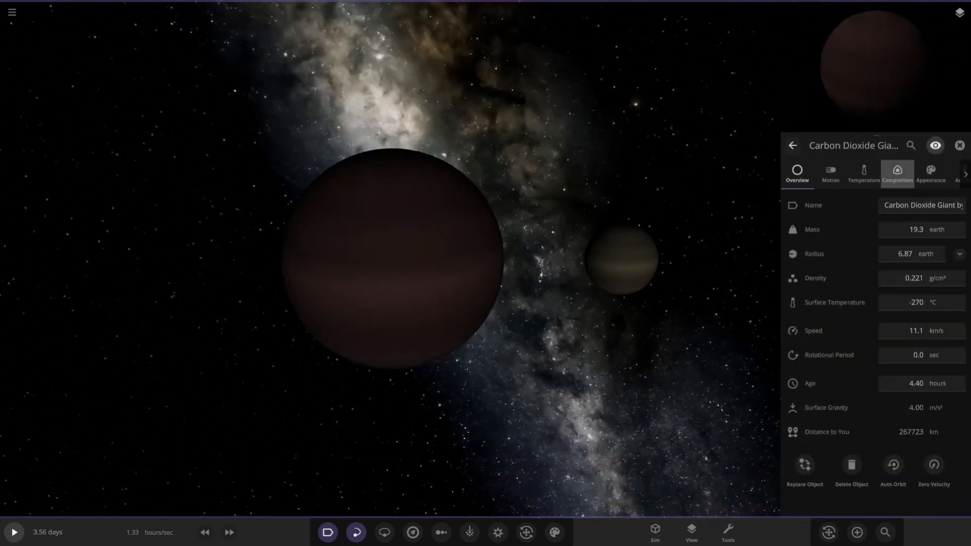
# Step: Raise the Carbon Dioxide Giant's radius to 8.51 Earth radii under Cumulative Properties
pyautogui.click(897, 172)
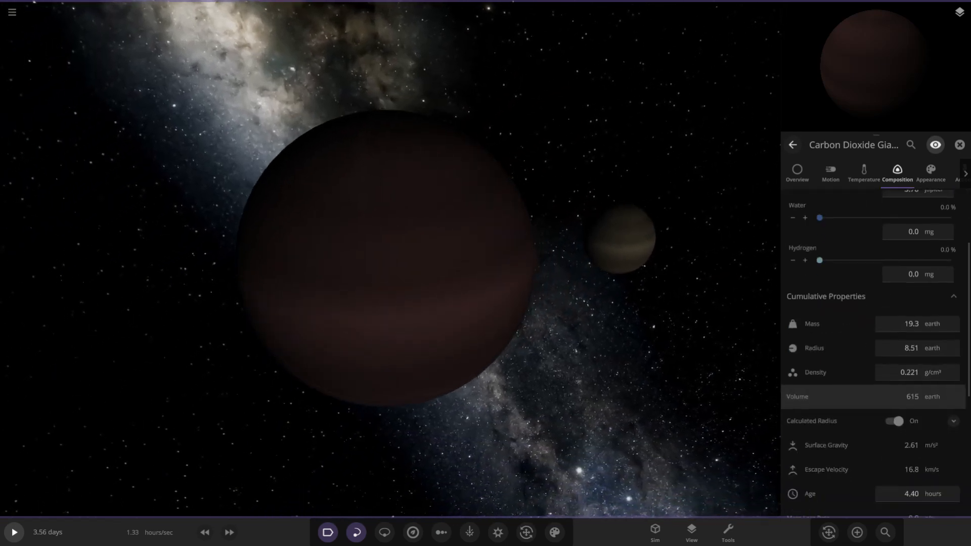
pyautogui.scroll(3)
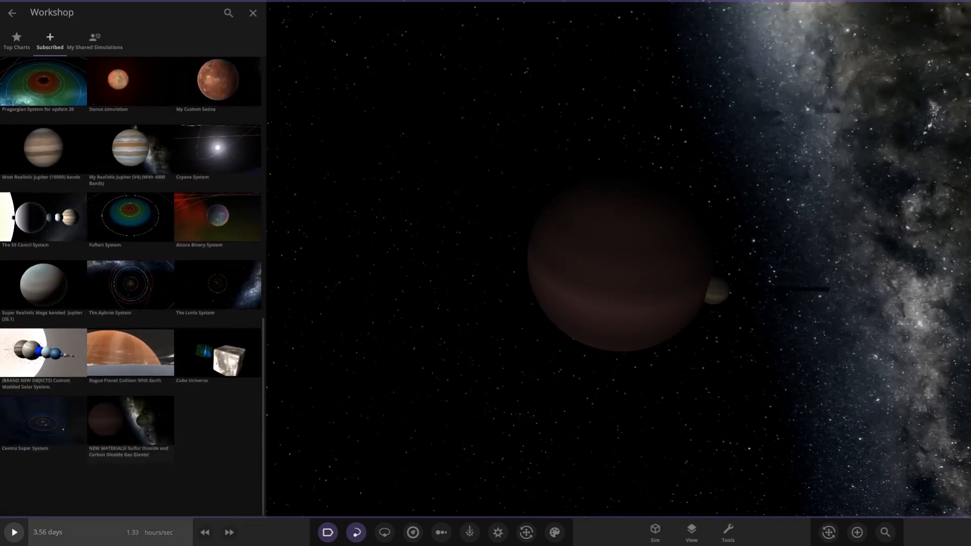
# Step: Reload the sulfur and carbon dioxide scene and prefix the Sulfur Dioxide Giant's name with MPG
pyautogui.click(253, 12)
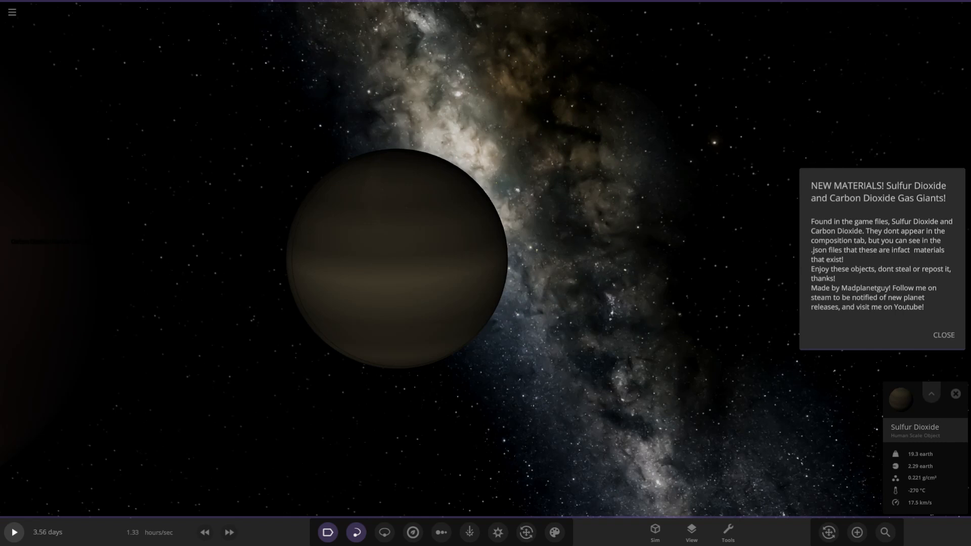
pyautogui.scroll(3)
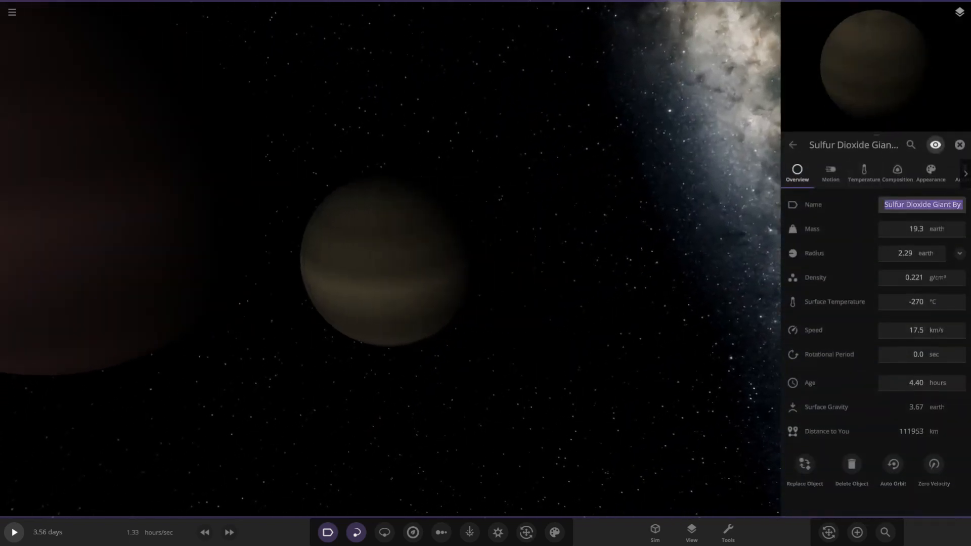
pyautogui.moveTo(813, 204)
pyautogui.write('MPG ')
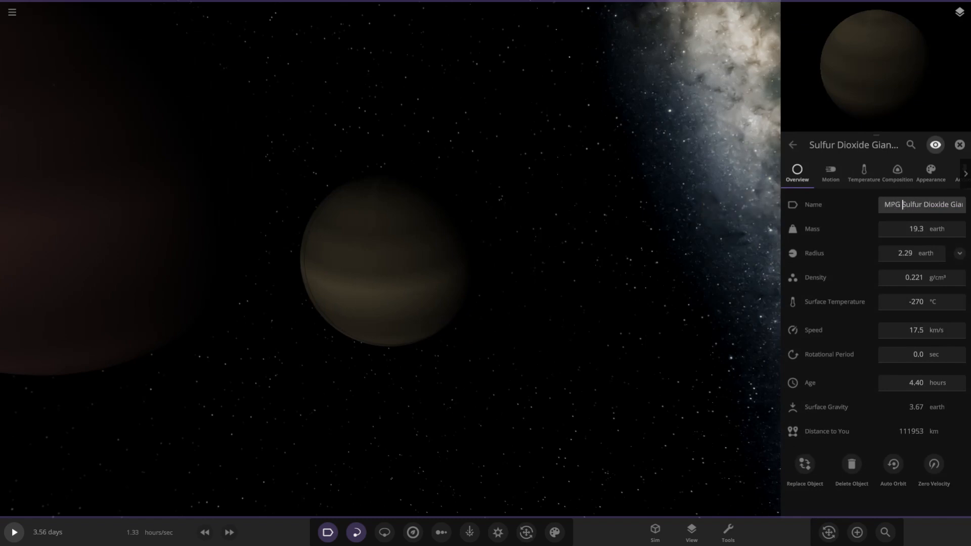
pyautogui.moveTo(812, 204)
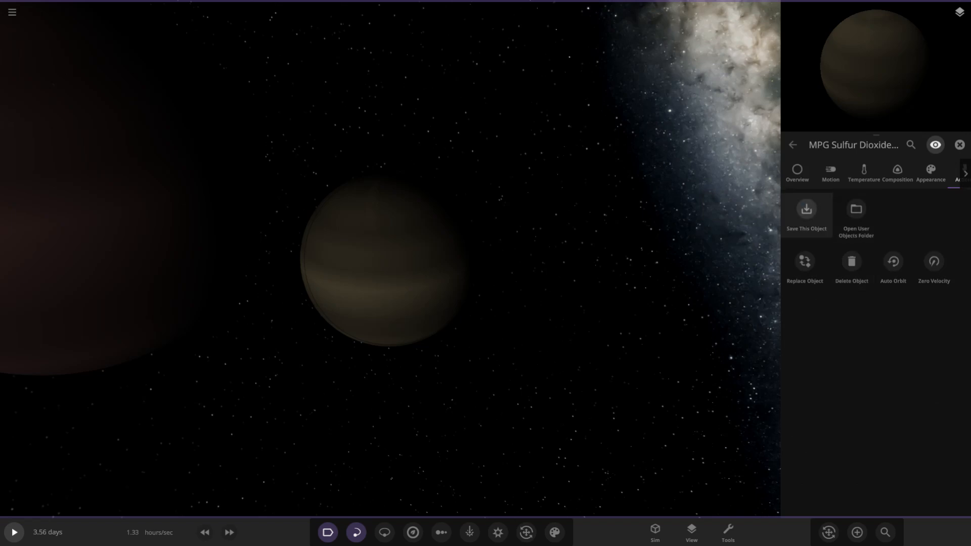
# Step: Save the MPG Sulfur Dioxide Giant as a custom object and rename the CO2 giant with an MPG prefix
pyautogui.click(806, 208)
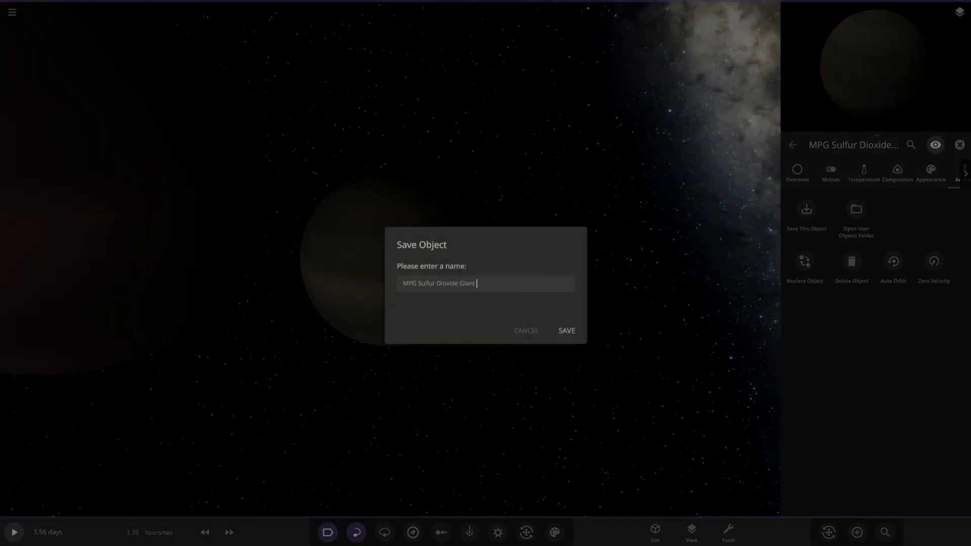
pyautogui.click(564, 330)
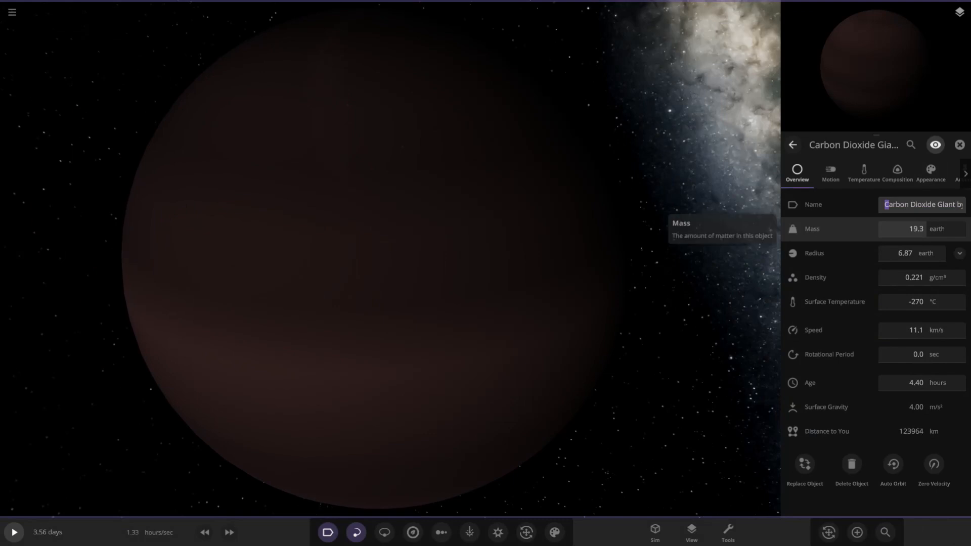
pyautogui.write('mPG')
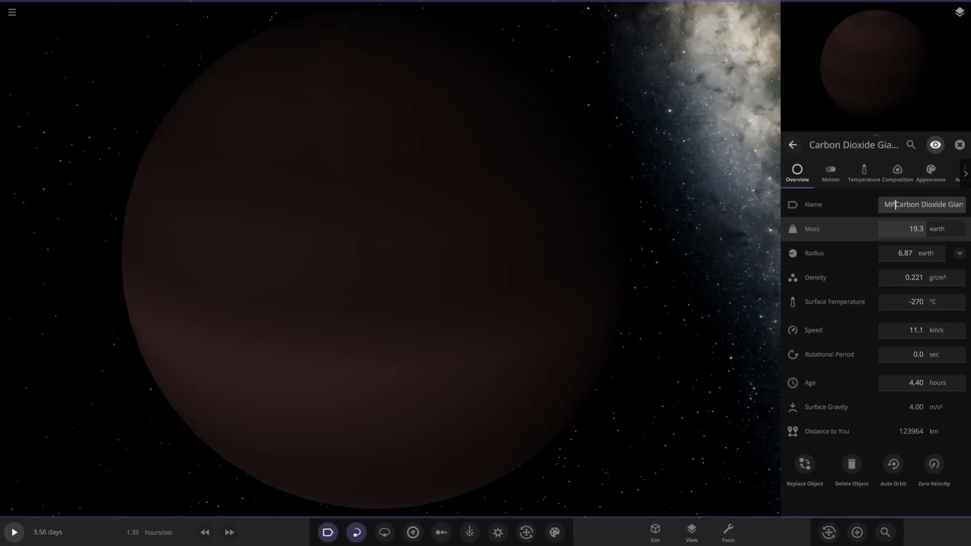
pyautogui.write('Giant')
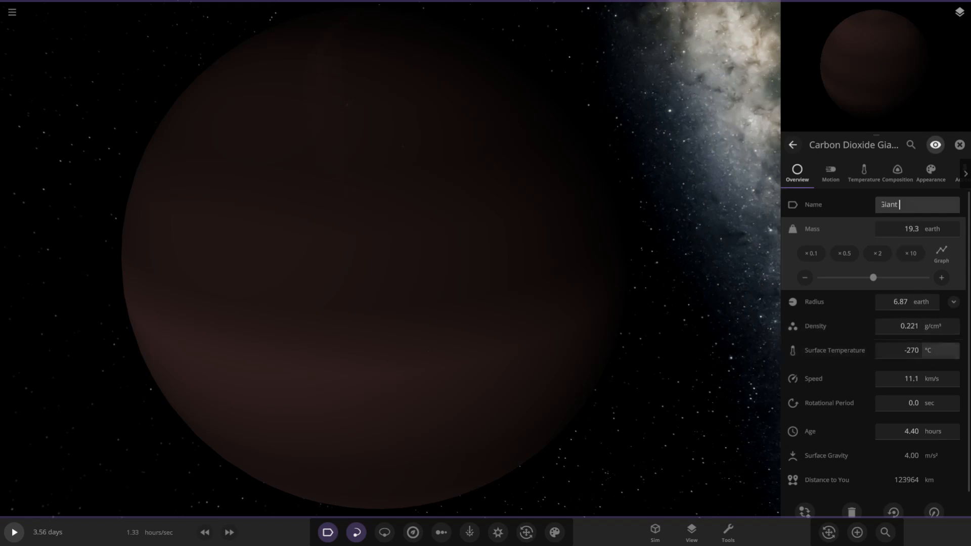
pyautogui.click(806, 212)
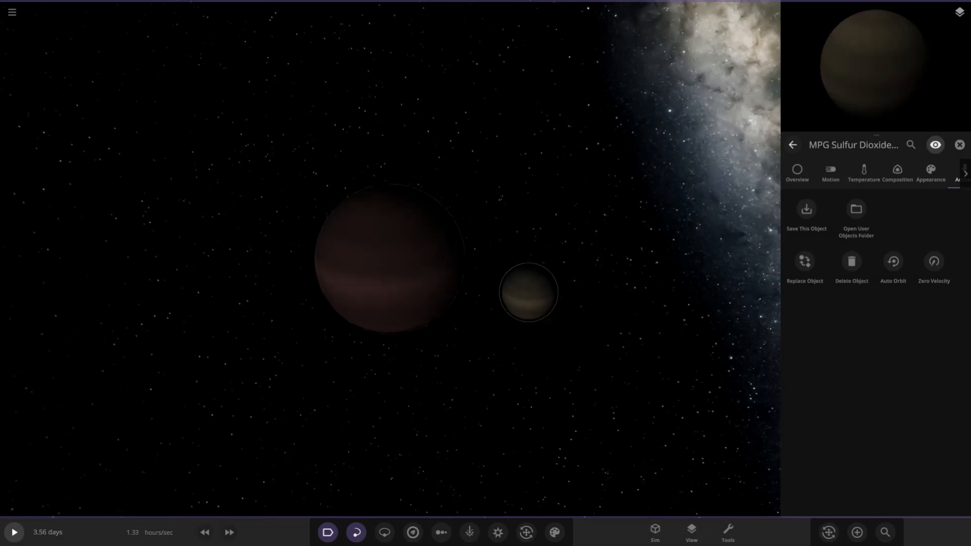
# Step: Reload the helium, nitrogen and methane giants scene and dismiss its description card
pyautogui.click(11, 11)
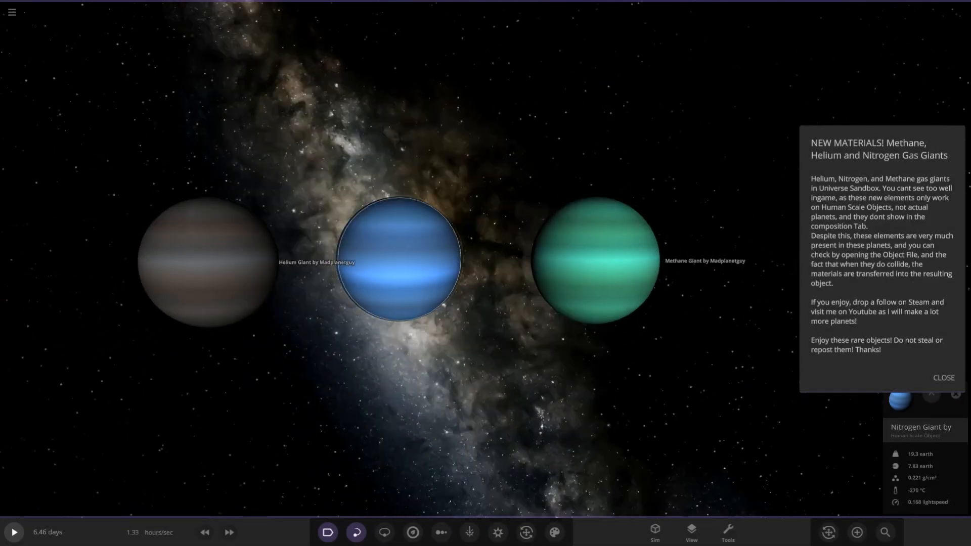
pyautogui.click(944, 378)
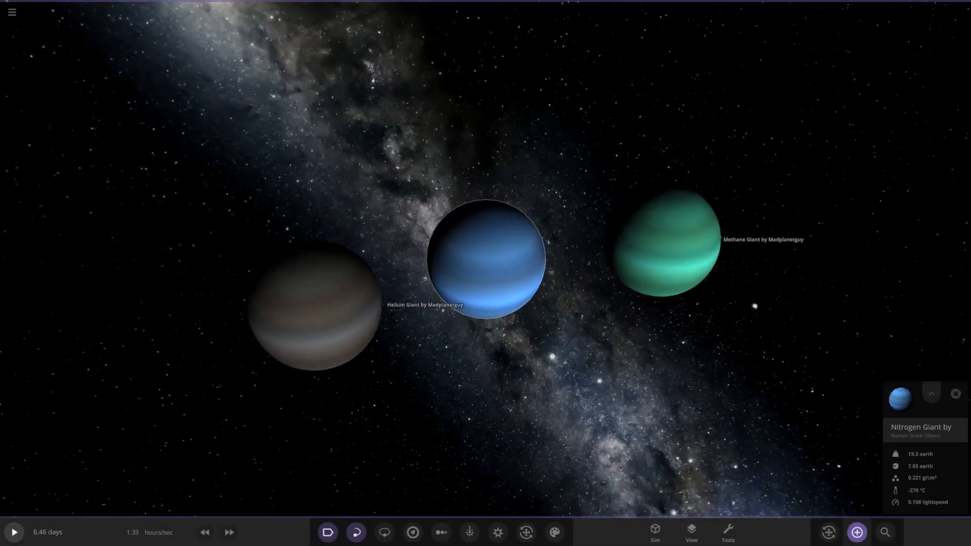
# Step: Add the MPG Sulfur Dioxide Giant from the custom-object catalogue and start a catalogue search
pyautogui.click(857, 532)
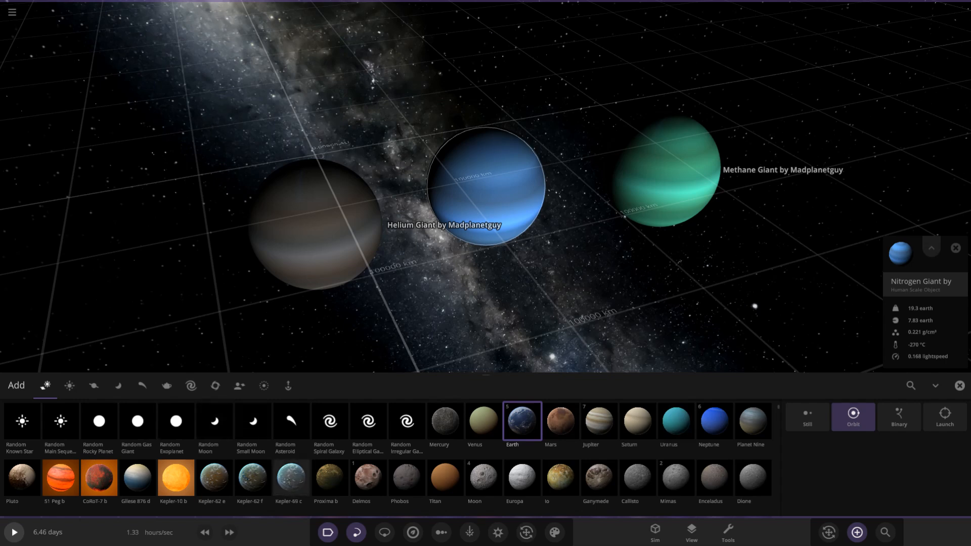
pyautogui.click(239, 385)
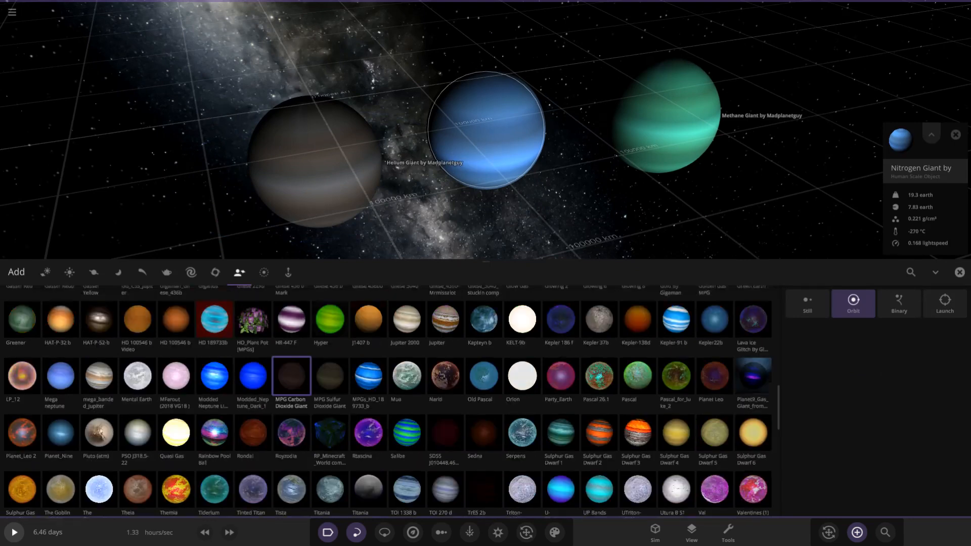
pyautogui.scroll(-3)
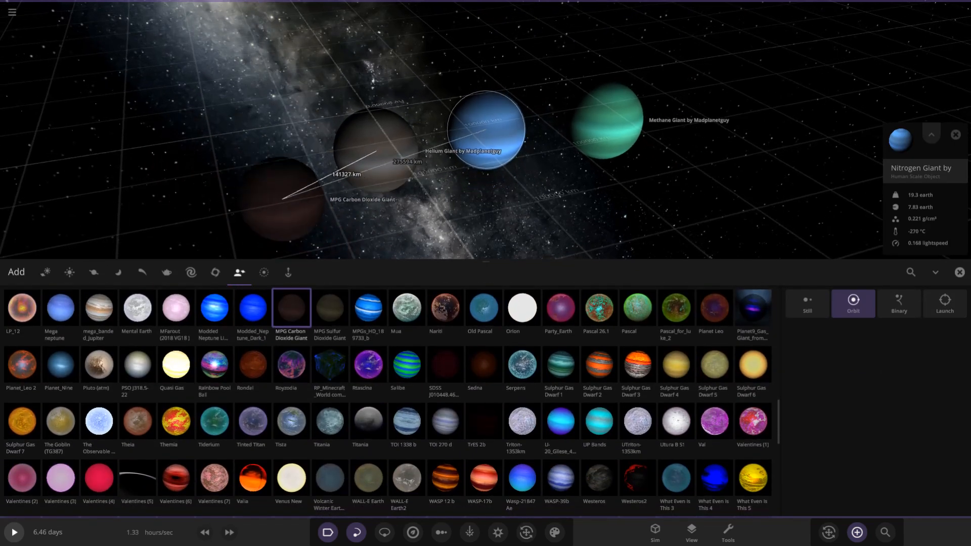
pyautogui.click(329, 307)
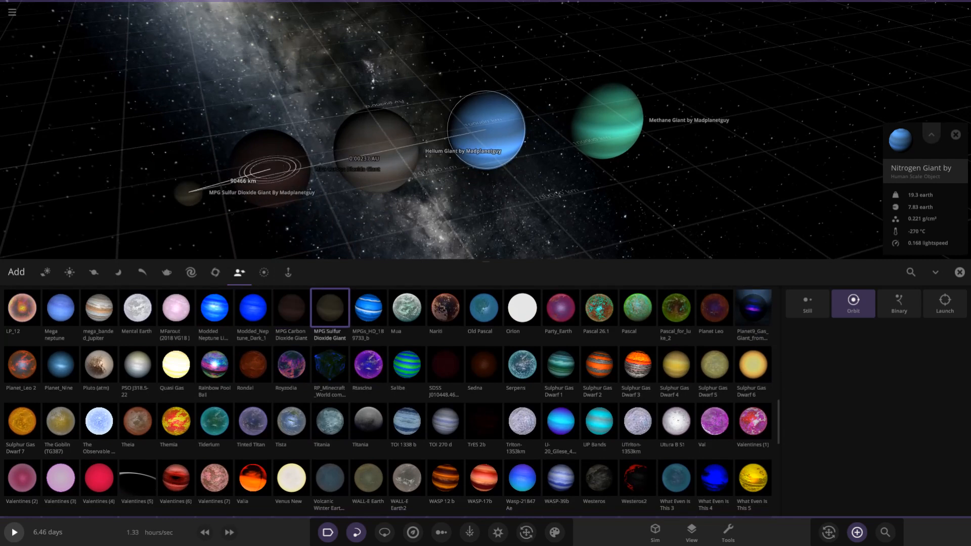
pyautogui.scroll(3)
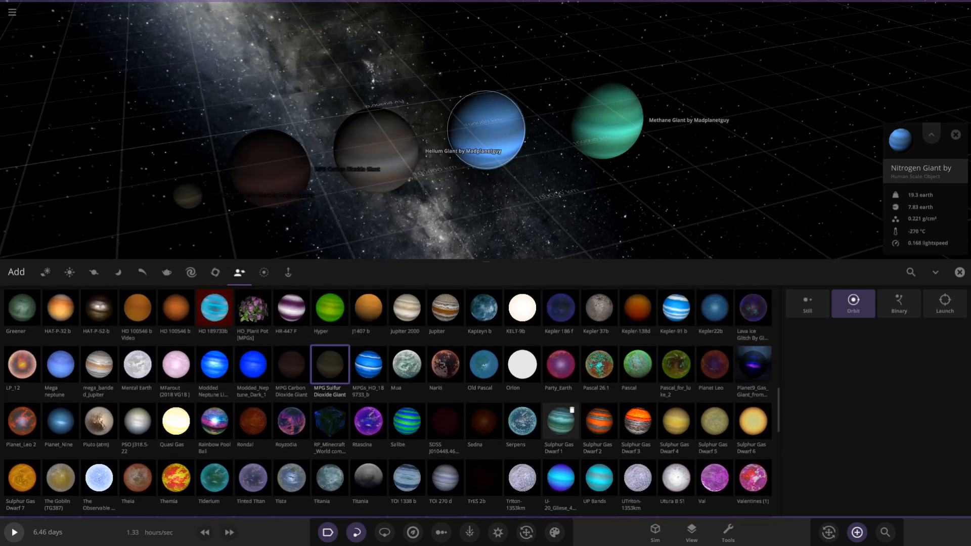
pyautogui.click(912, 272)
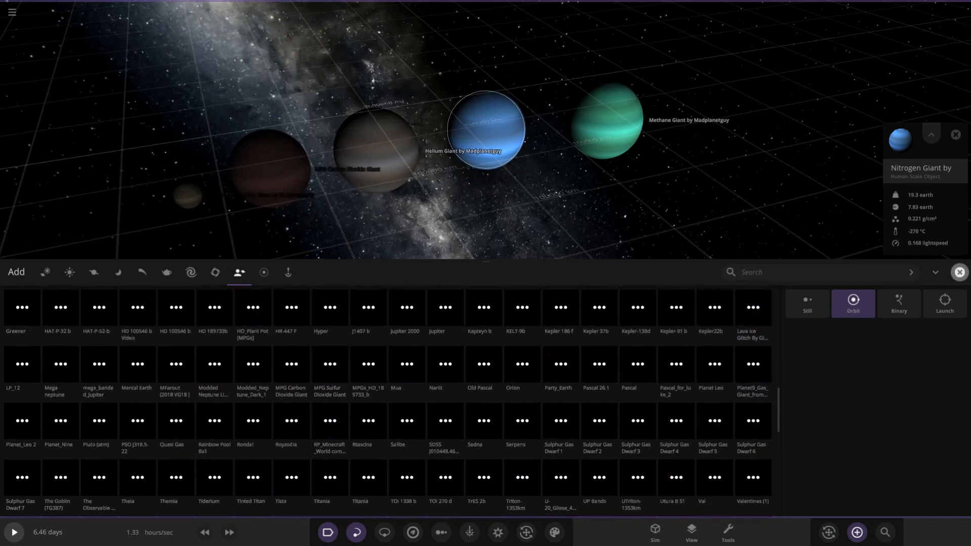
# Step: Select the Carbon Dioxide Giant and show its composition: zero iron, silicate, water and hydrogen
pyautogui.click(959, 273)
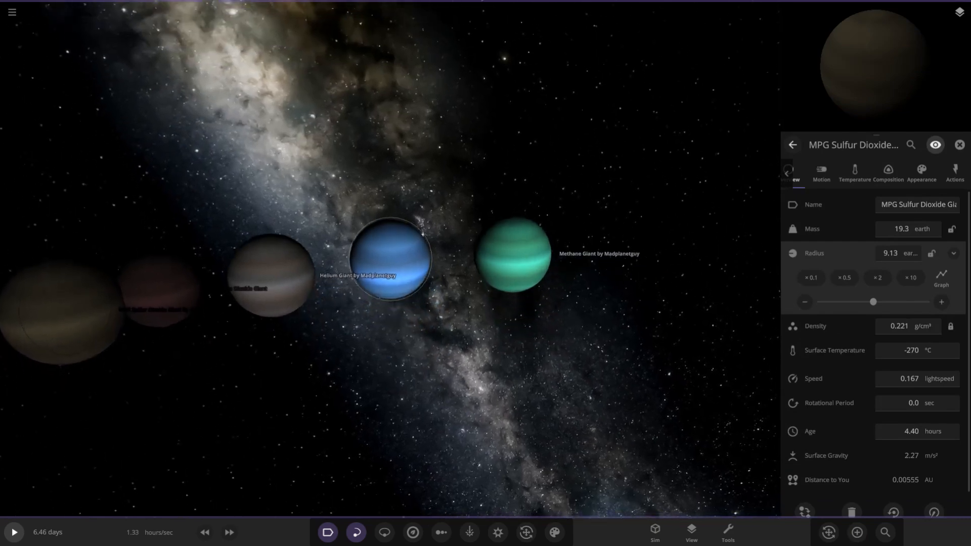
pyautogui.click(389, 258)
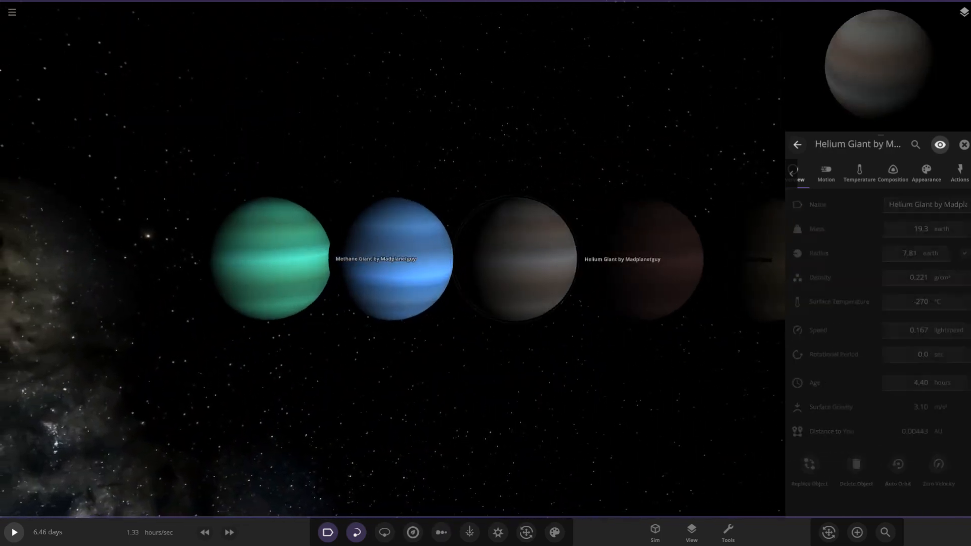
pyautogui.click(964, 145)
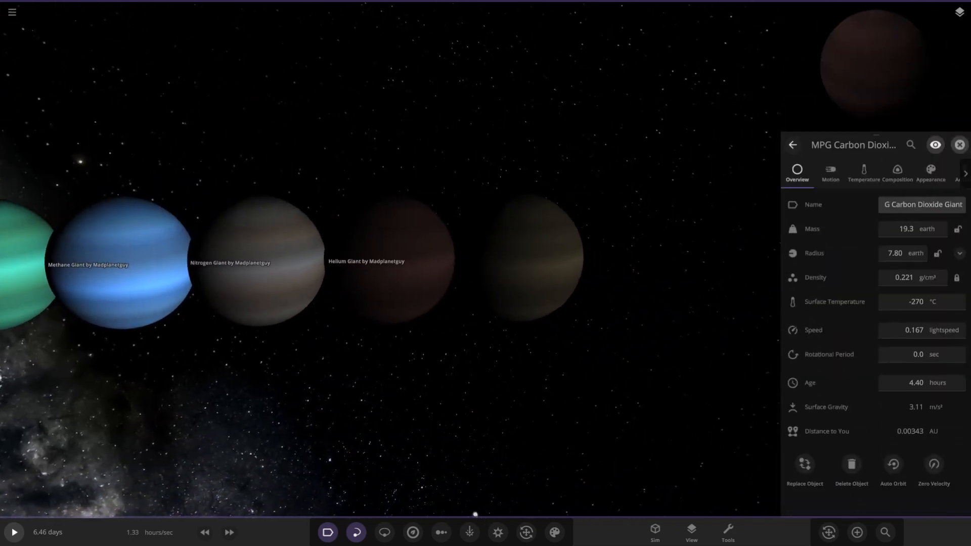
pyautogui.click(897, 172)
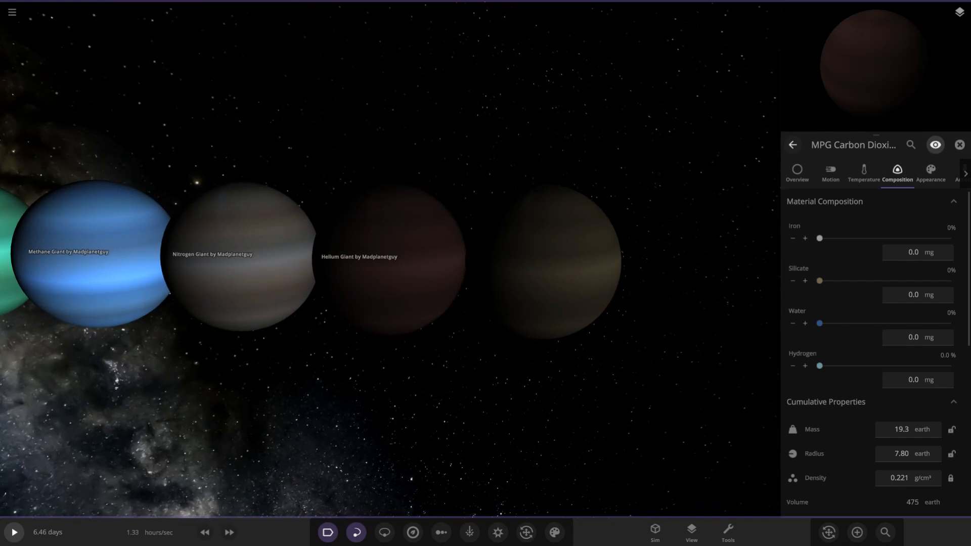
# Step: Select the Helium Giant to show its composition, also zero iron, silicate, water and hydrogen
pyautogui.click(390, 256)
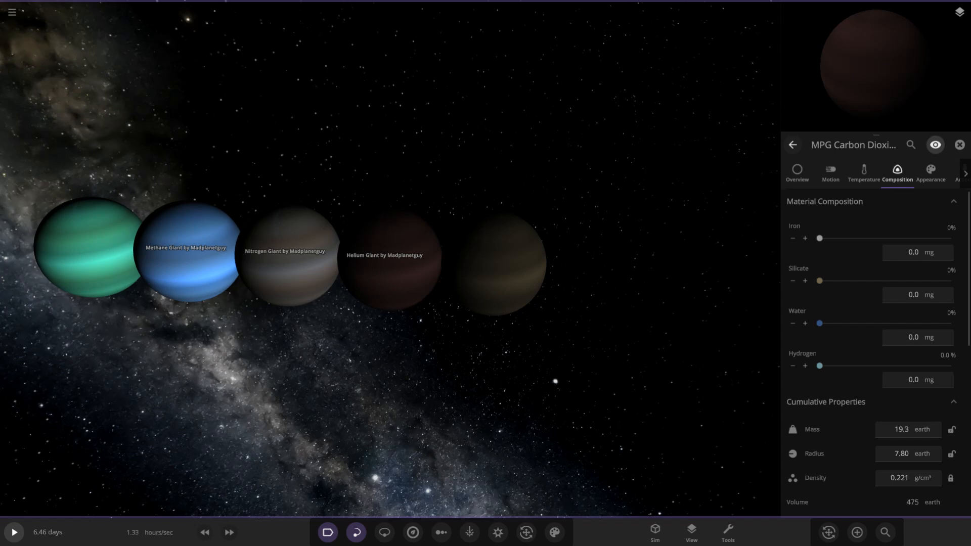
pyautogui.click(289, 258)
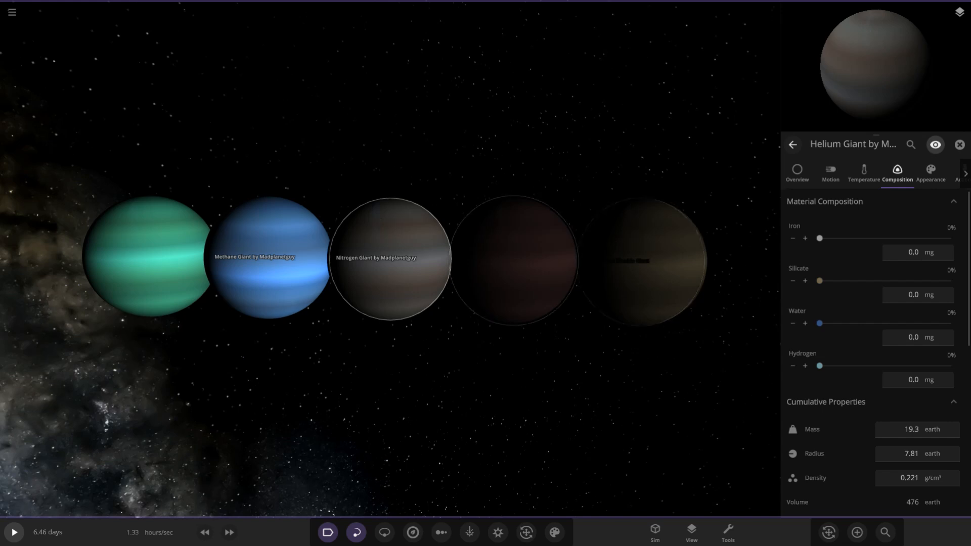
# Step: Load the subscribed NEW MATERIALS gas giants workshop simulation and dismiss its description
pyautogui.click(11, 11)
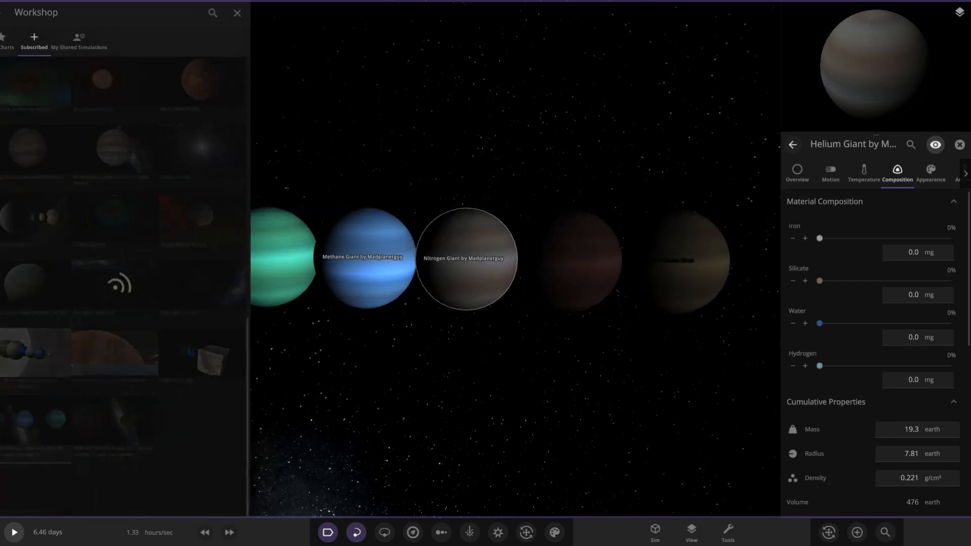
pyautogui.click(11, 12)
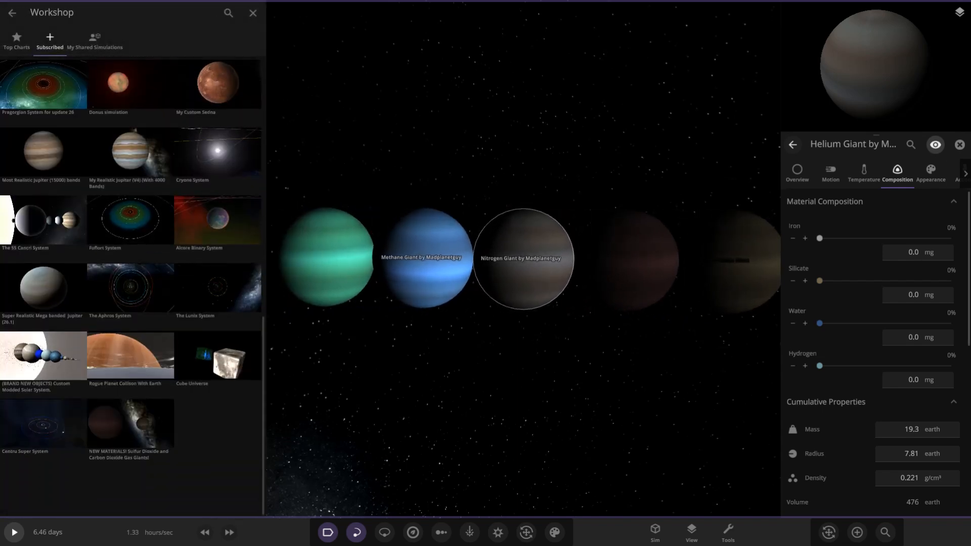
pyautogui.click(958, 144)
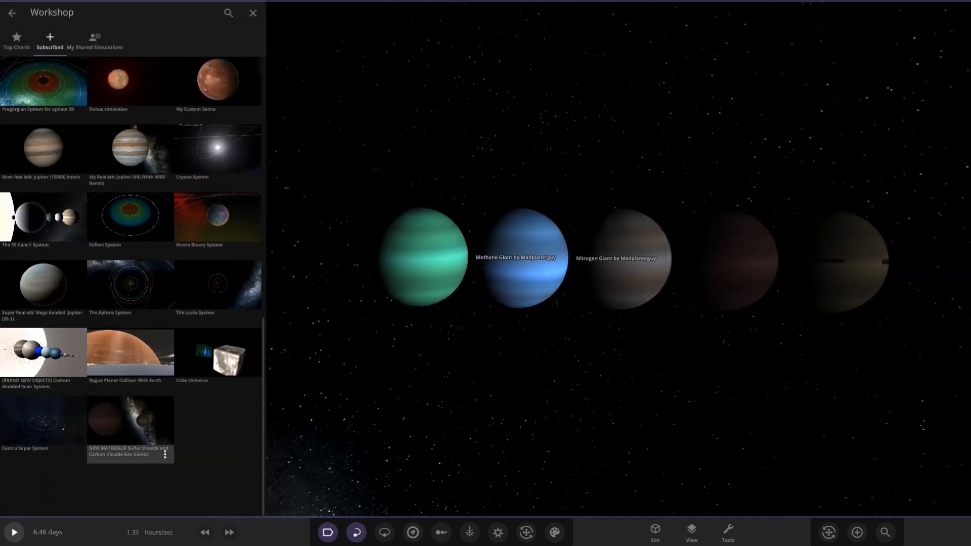
pyautogui.click(253, 12)
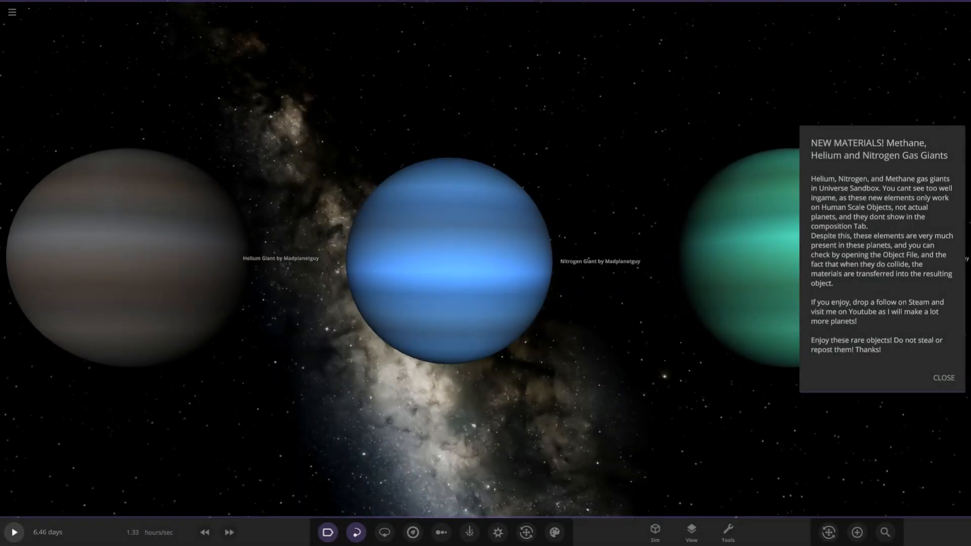
pyautogui.click(944, 377)
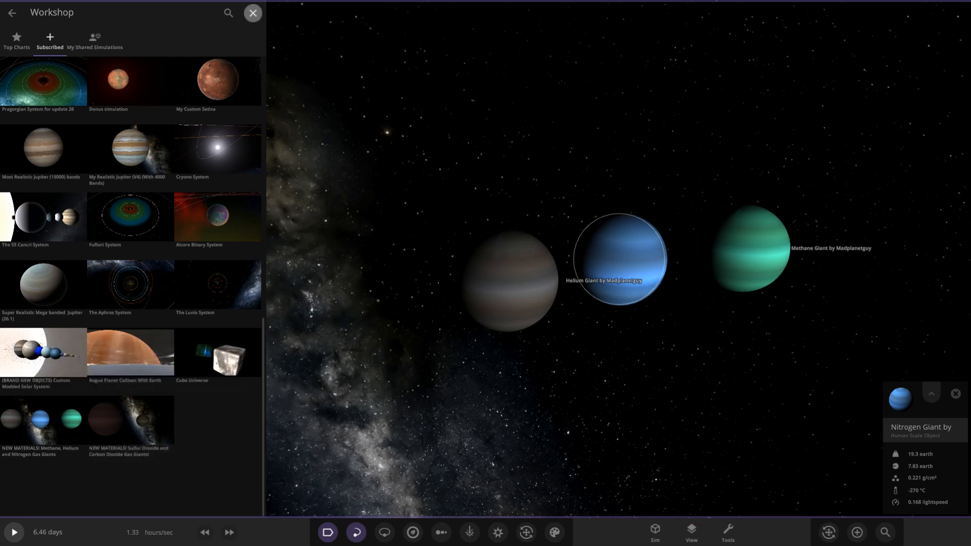
# Step: Set the Nitrogen Giant's surface temperature to 500 °C and bring up the object catalogue
pyautogui.click(252, 12)
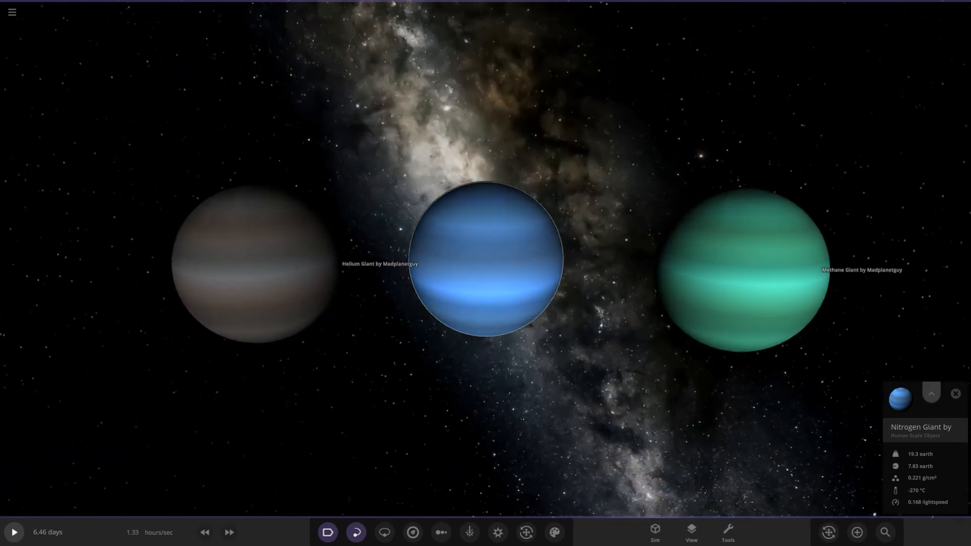
pyautogui.click(931, 393)
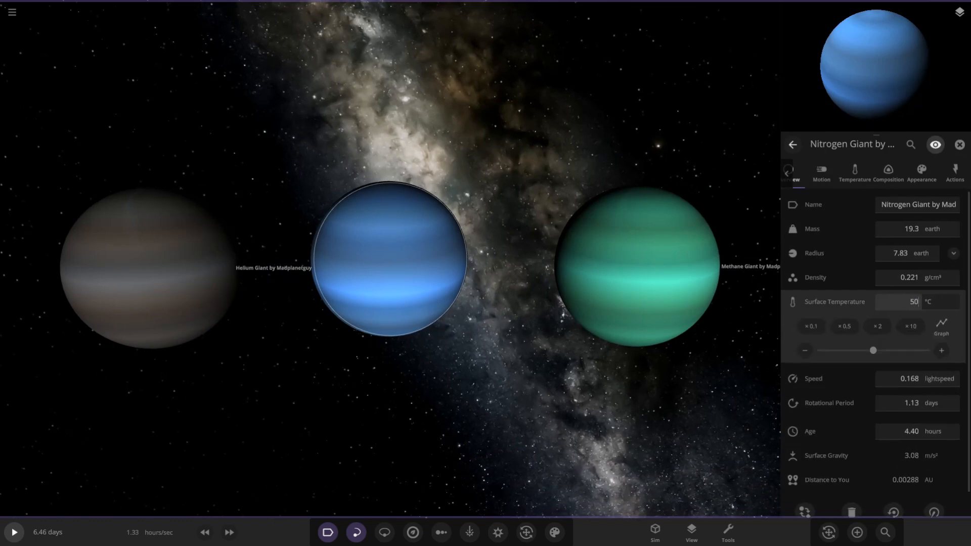
pyautogui.click(877, 326)
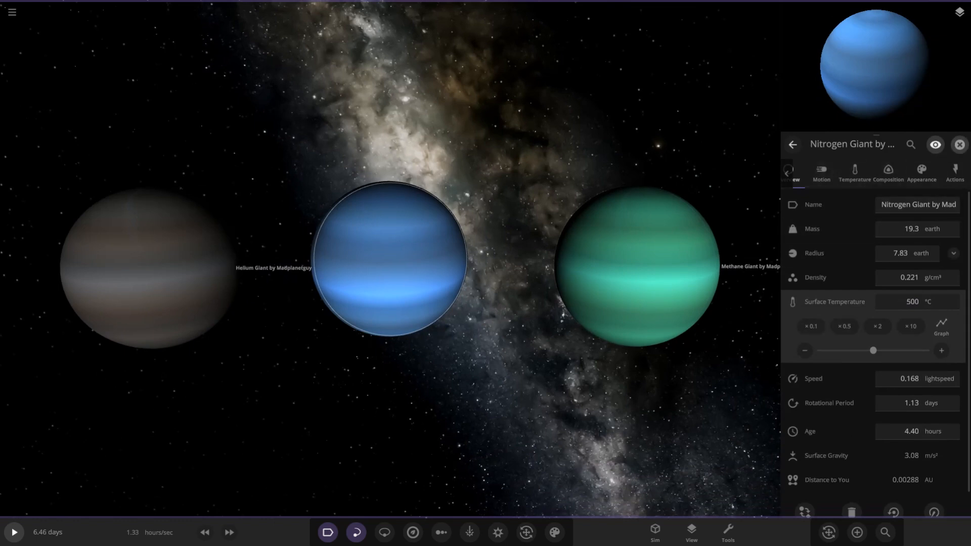
pyautogui.click(959, 145)
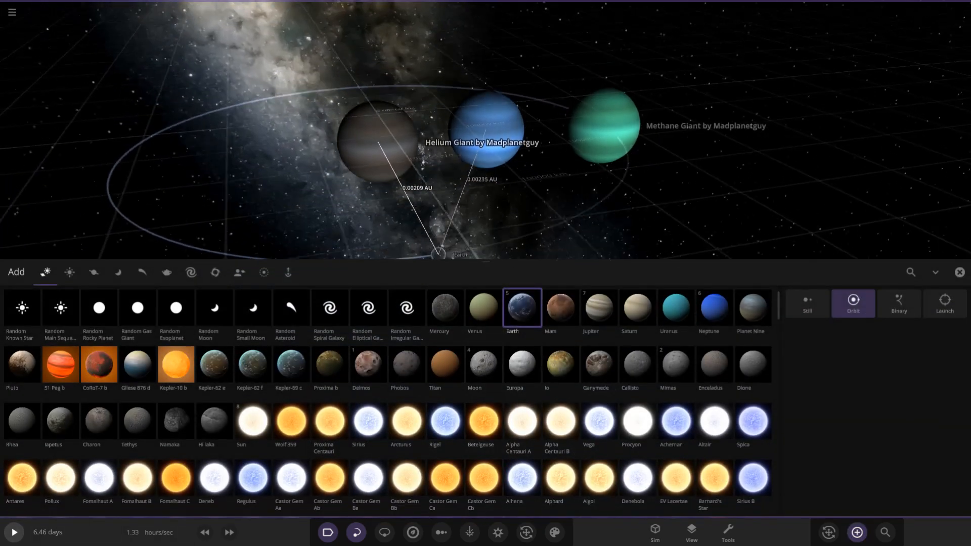
# Step: Place Saturn into the scene and check the merged Helium Giant's composition, now 80.3% hydrogen
pyautogui.click(636, 307)
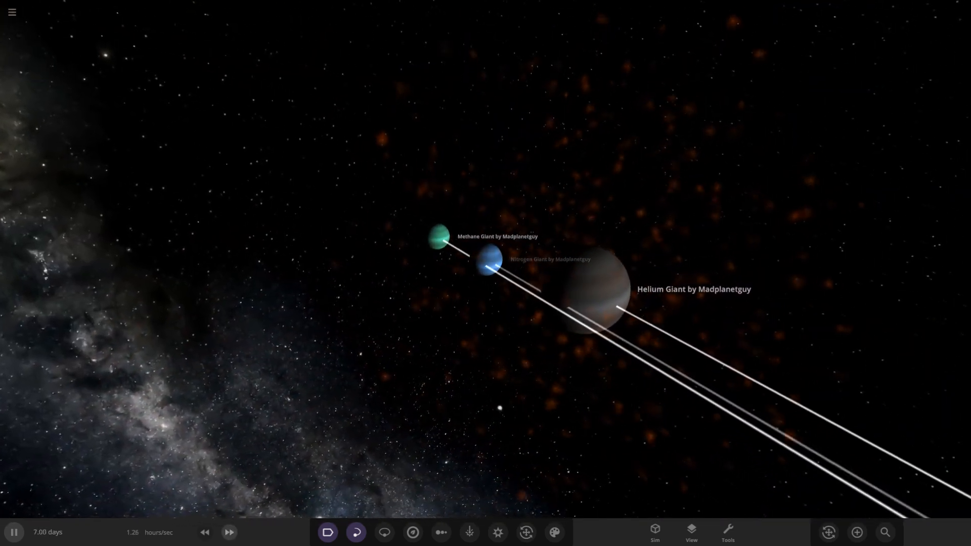
pyautogui.click(228, 532)
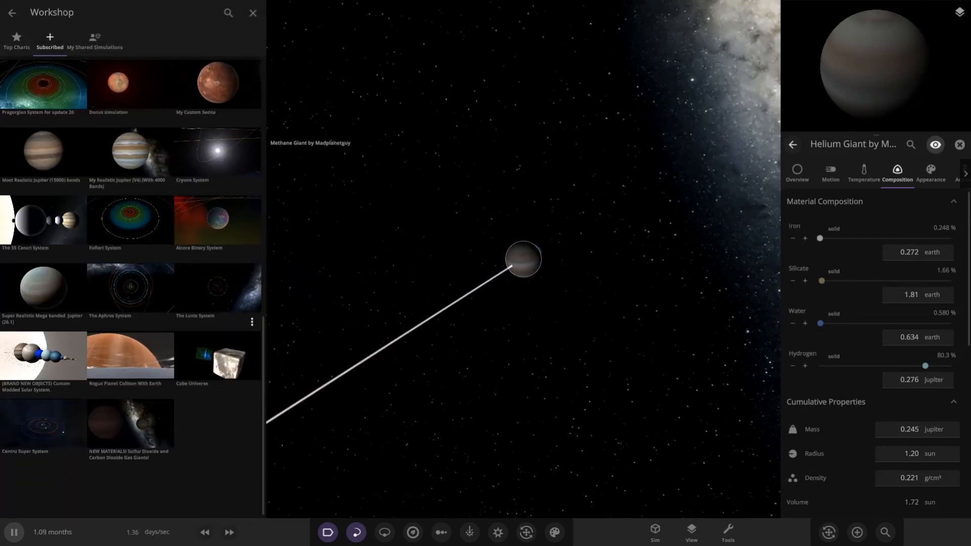
# Step: Let the giants collide, inspect the lone Nitrogen Giant's composition (zero materials), and zoom out
pyautogui.scroll(3)
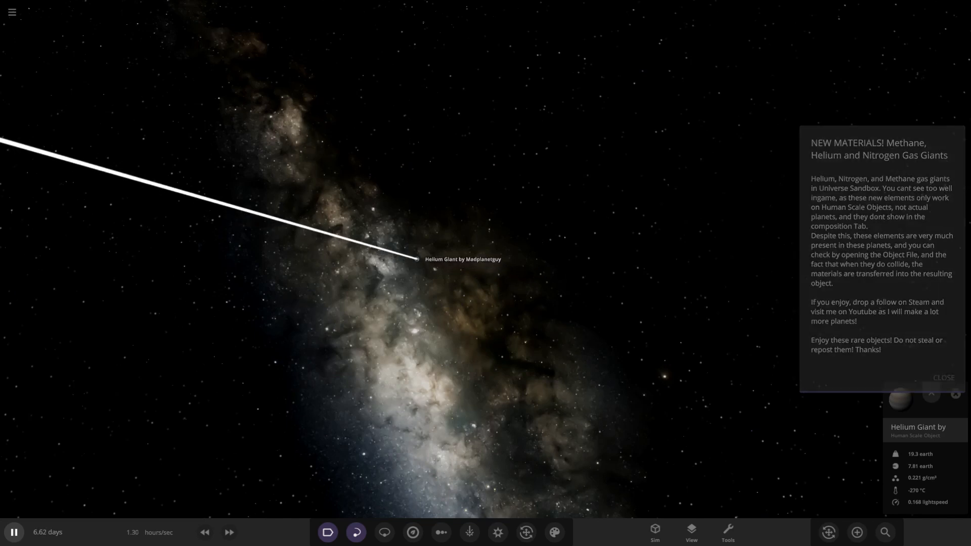
pyautogui.click(942, 377)
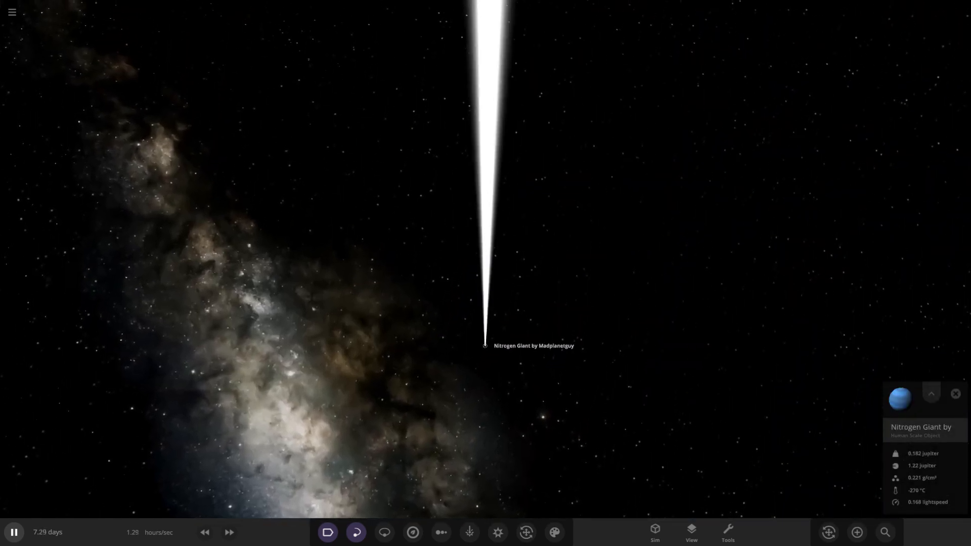
pyautogui.click(931, 393)
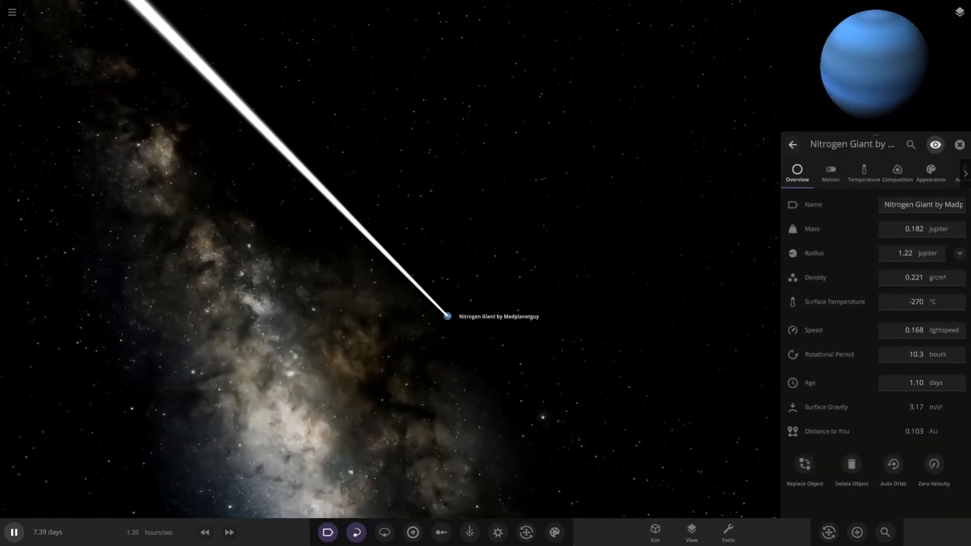
pyautogui.click(897, 172)
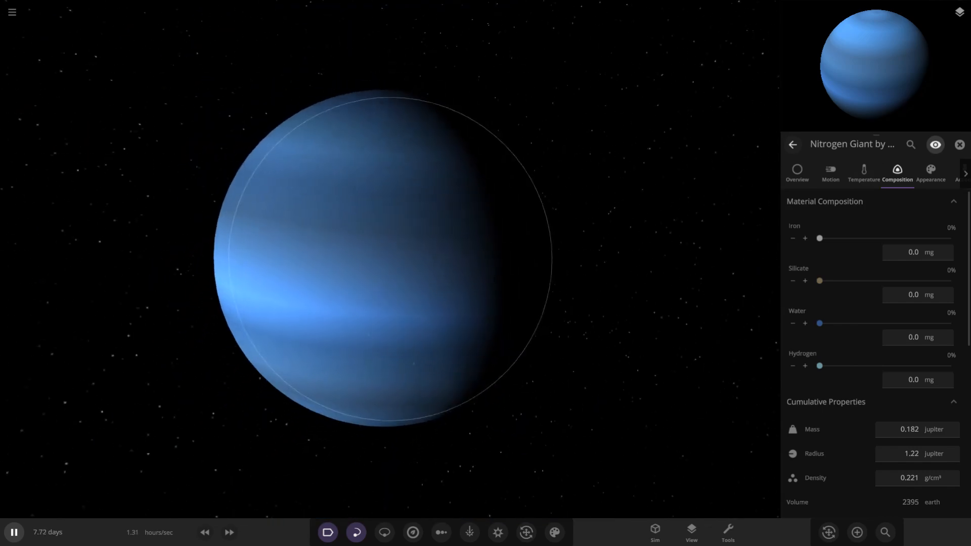
pyautogui.scroll(-3)
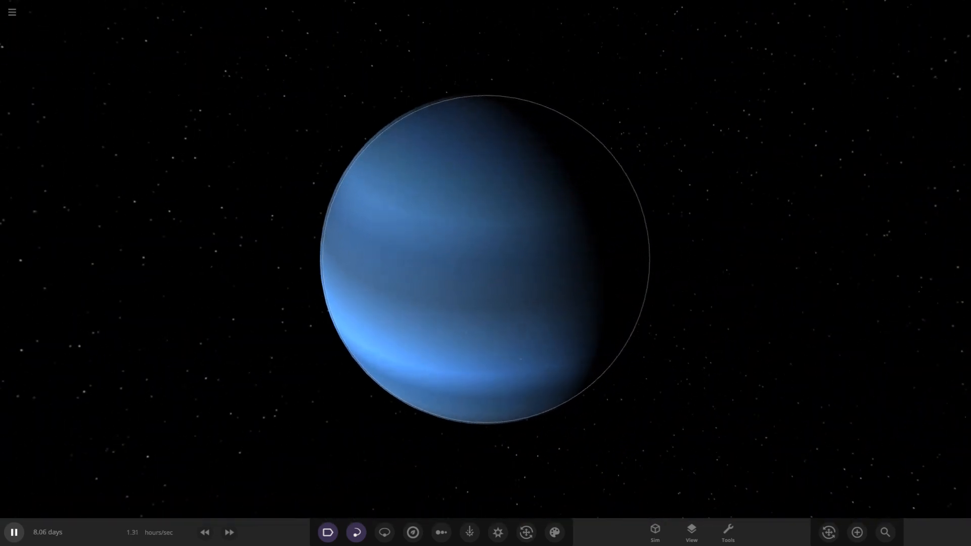
pyautogui.scroll(-3)
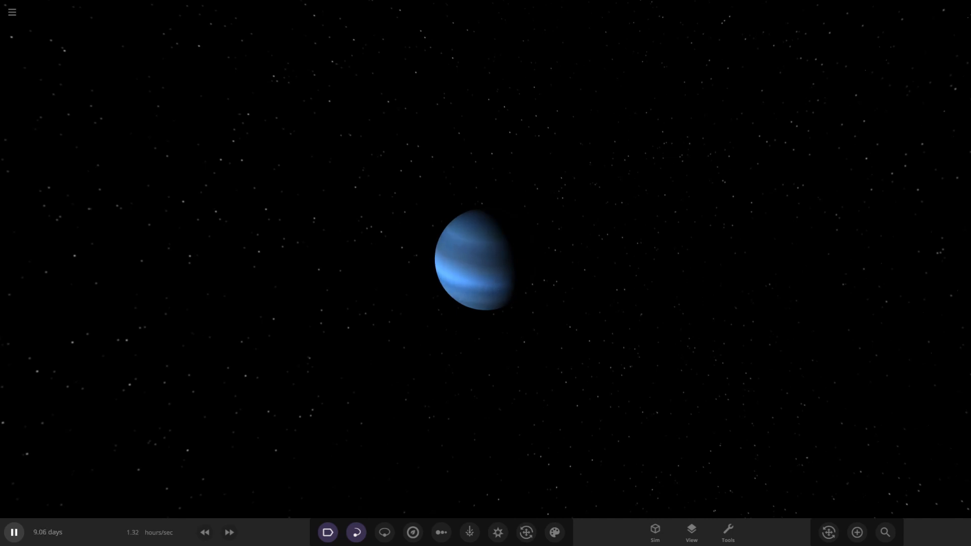
# Step: Reload the Methane, Helium and Nitrogen Gas Giants simulation with the three giants back in a row
pyautogui.click(383, 536)
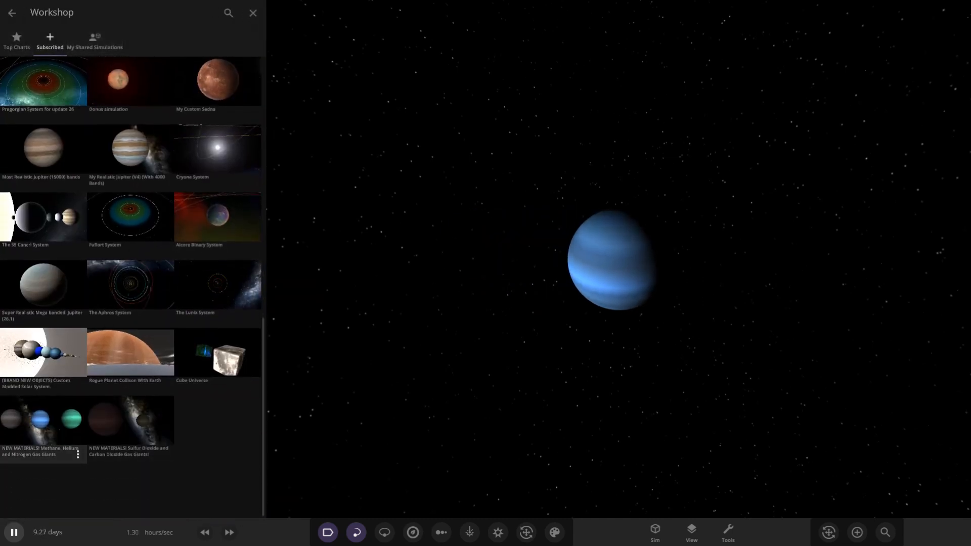
pyautogui.click(44, 424)
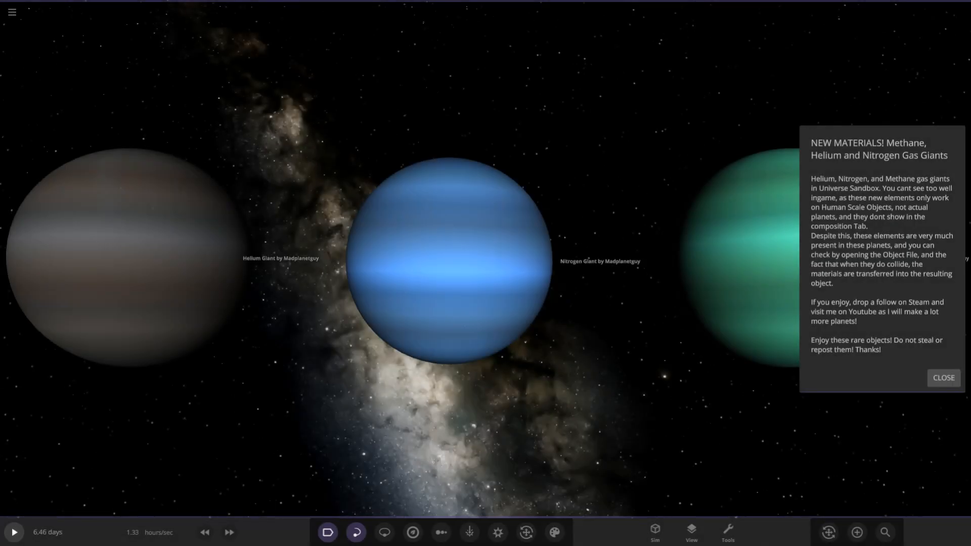
pyautogui.click(943, 377)
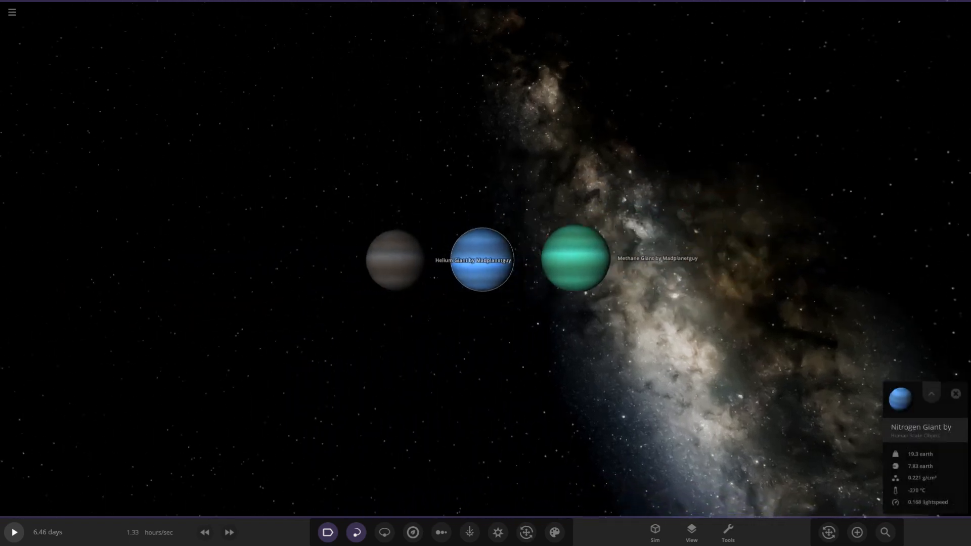
pyautogui.scroll(3)
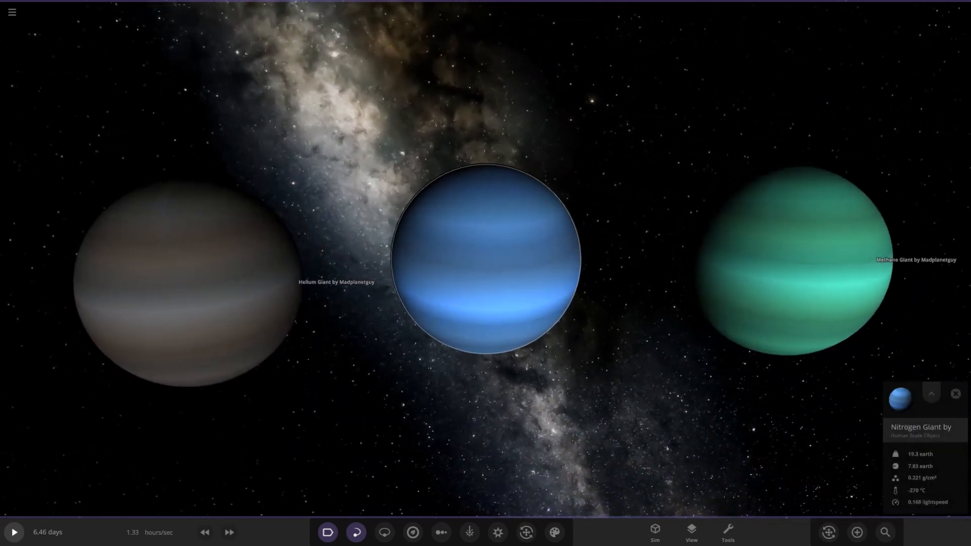